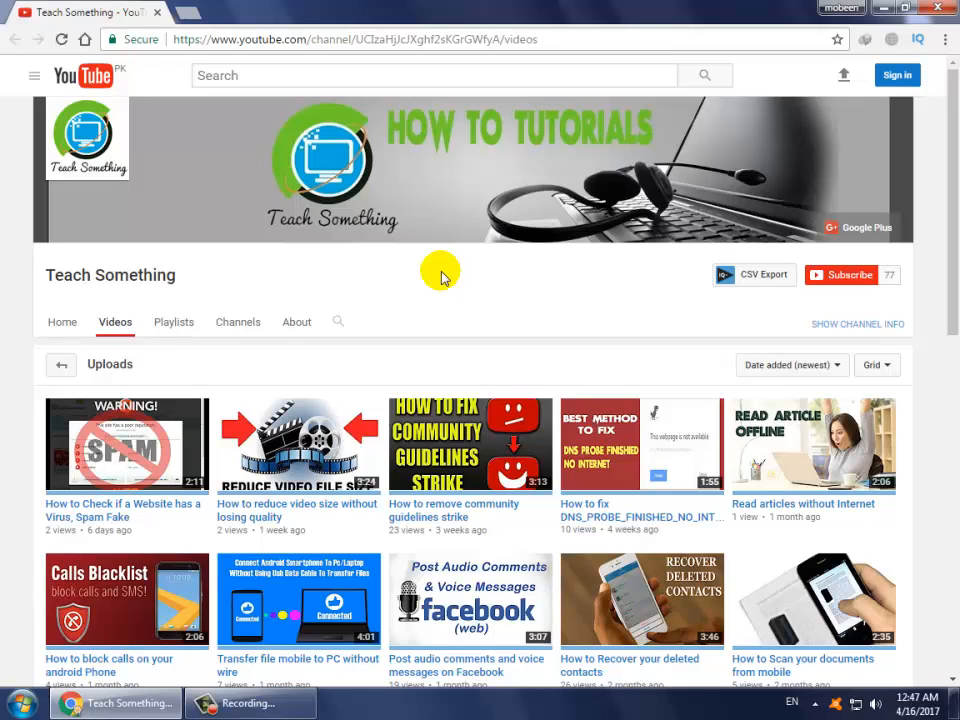
mouse_move(448, 288)
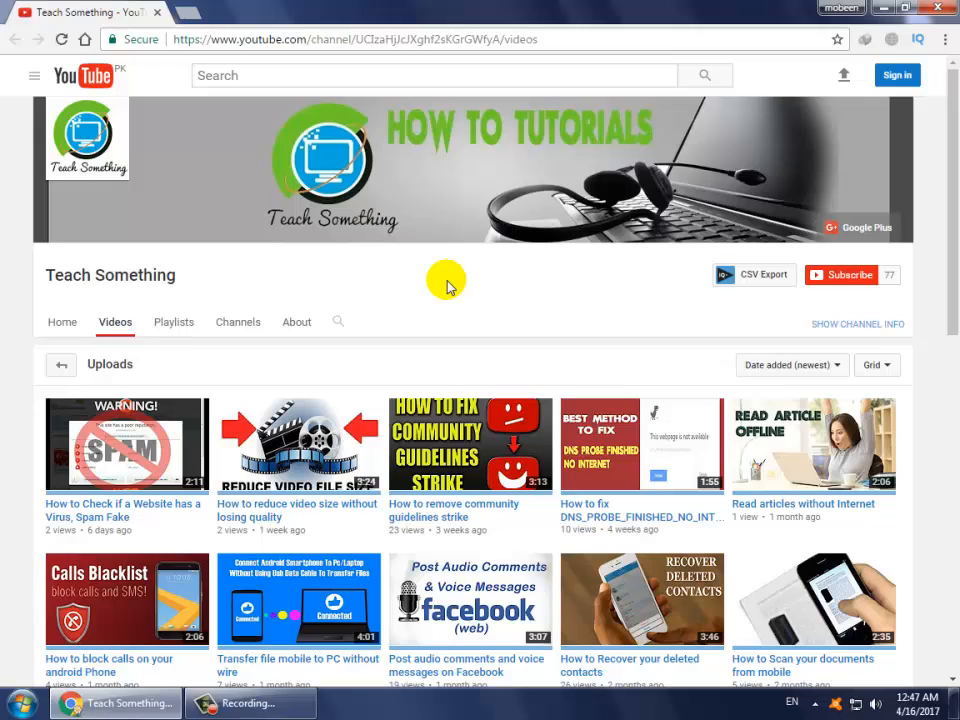
mouse_move(844, 276)
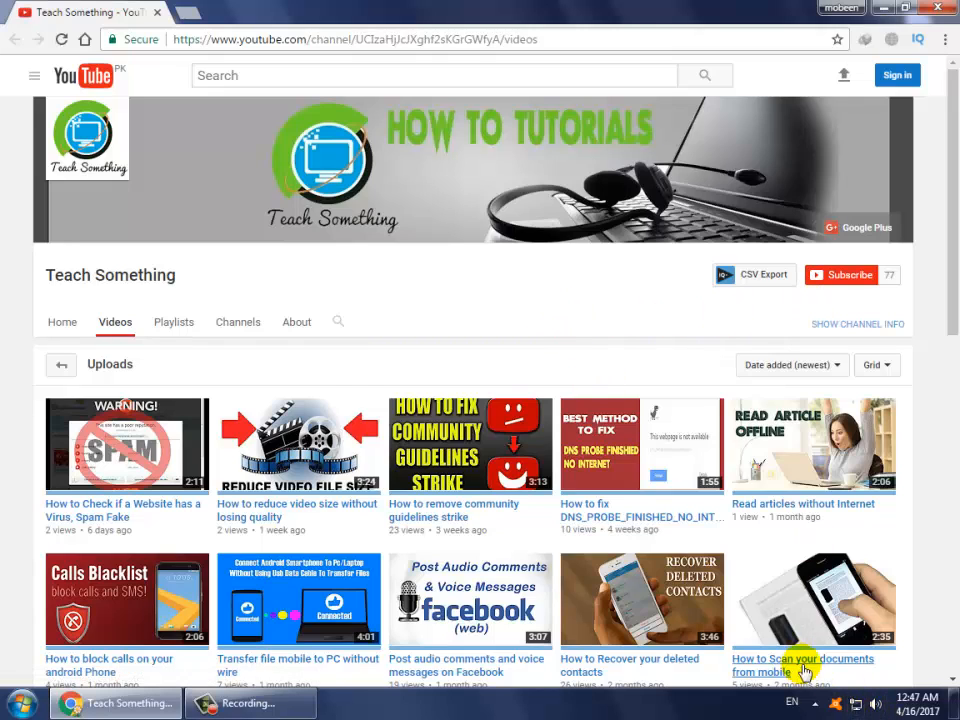
mouse_move(856, 704)
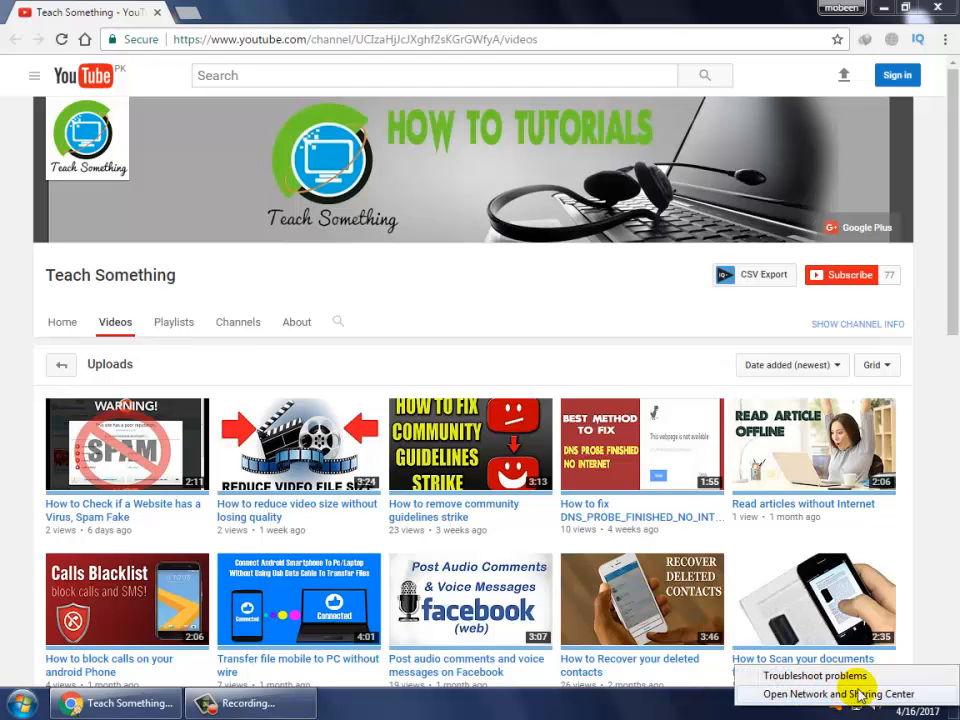
- Reach the TCP/IPv4 properties of Local Area Connection via Network and Sharing Center's adapter list
click(832, 694)
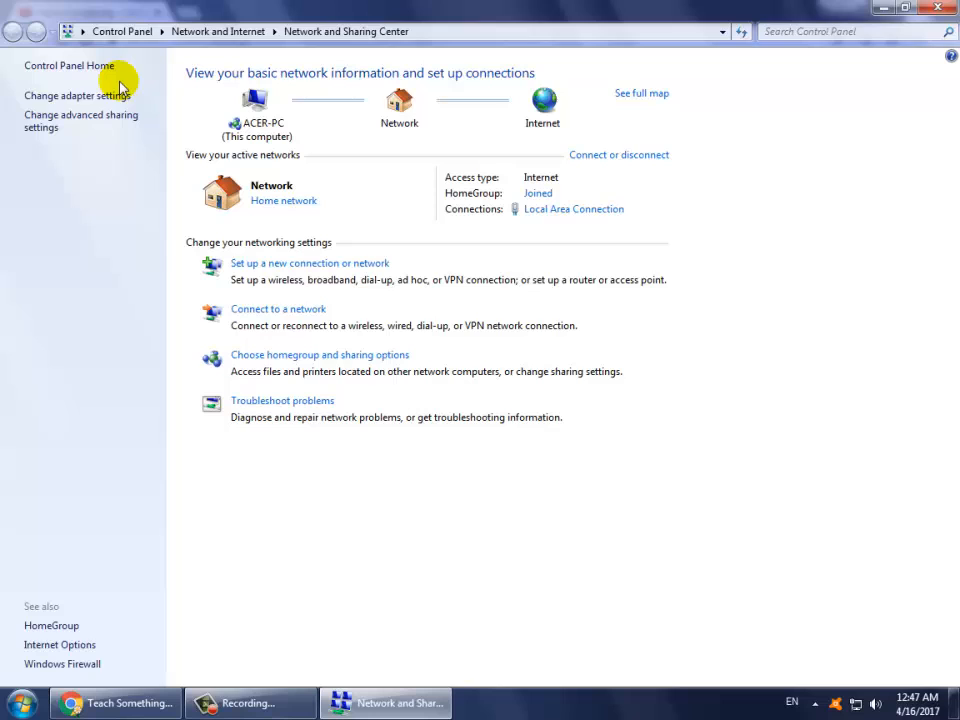
click(76, 96)
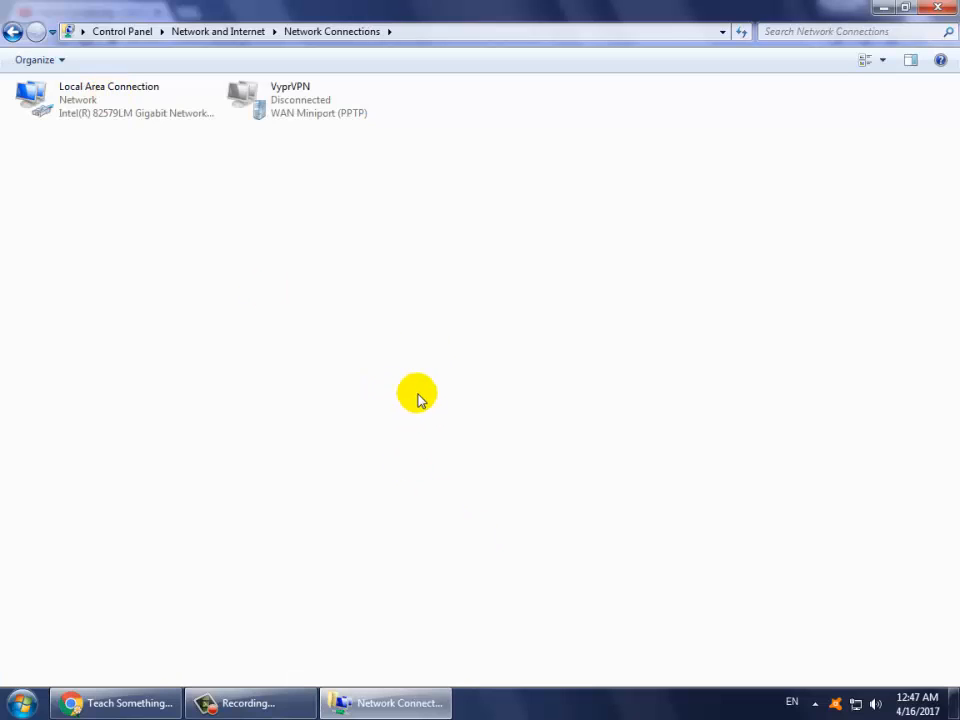
click(100, 100)
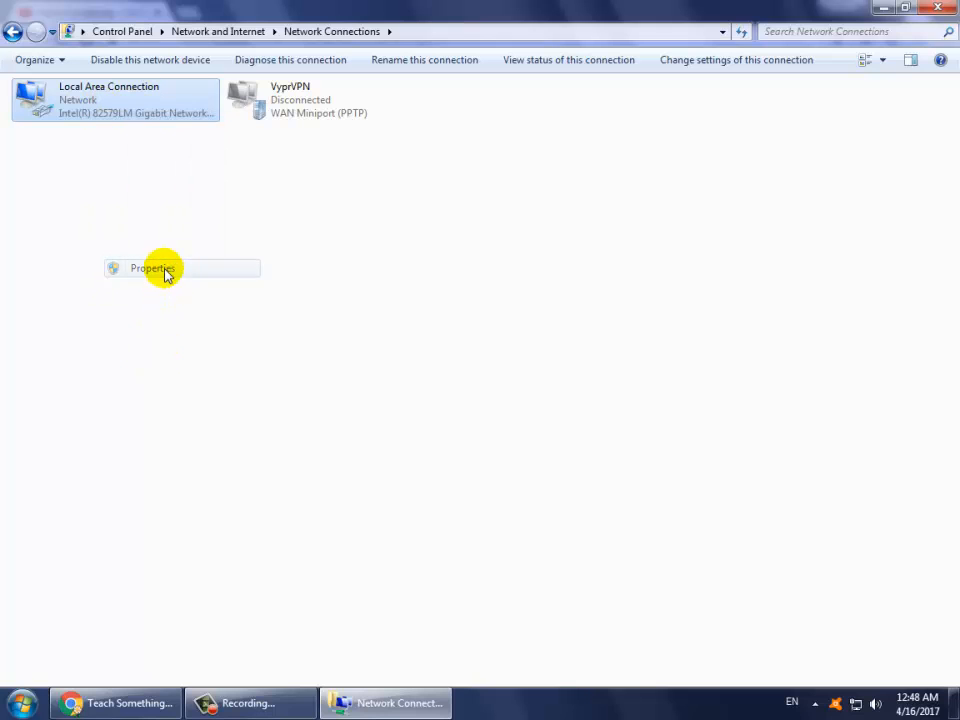
click(152, 268)
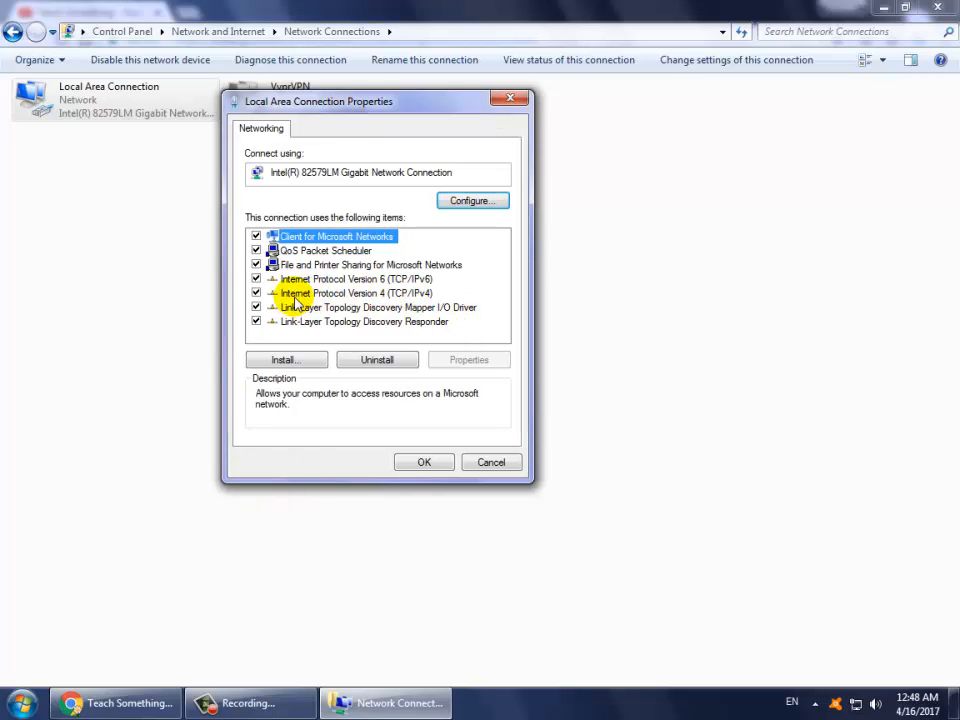
click(356, 292)
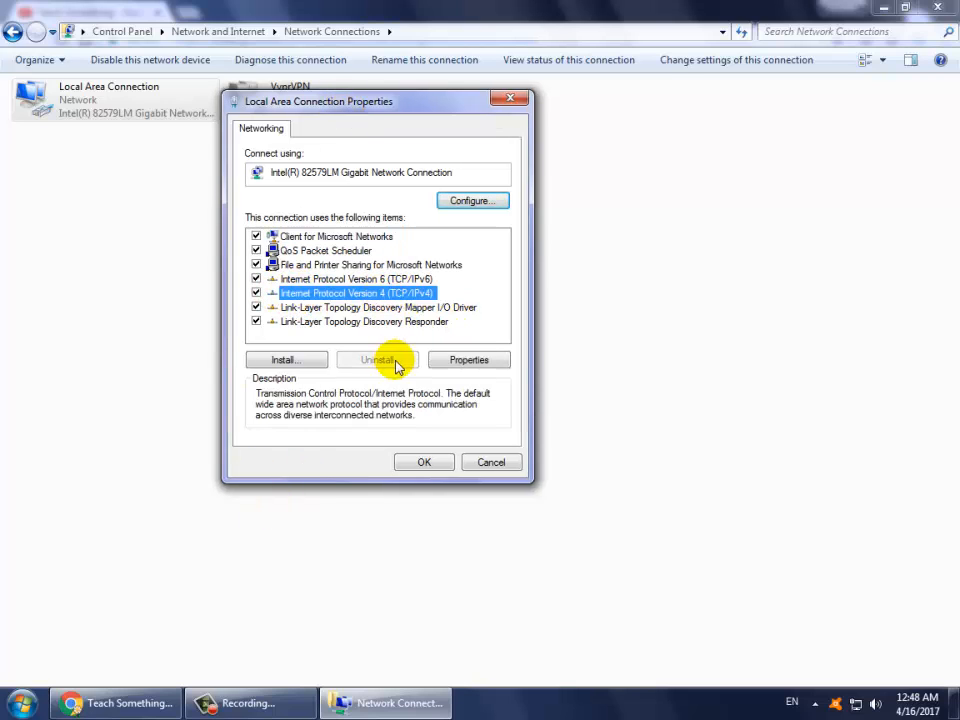
click(468, 360)
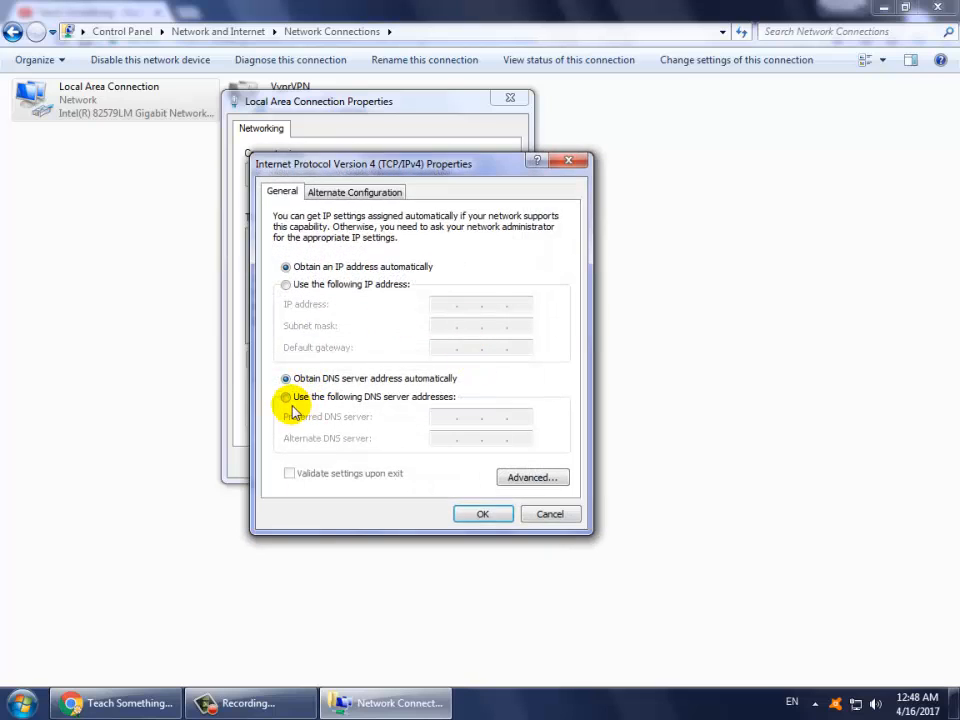
- Set manual DNS servers 4.2.2.3 and 4.2.2.4, confirm with OK and close the properties
click(286, 396)
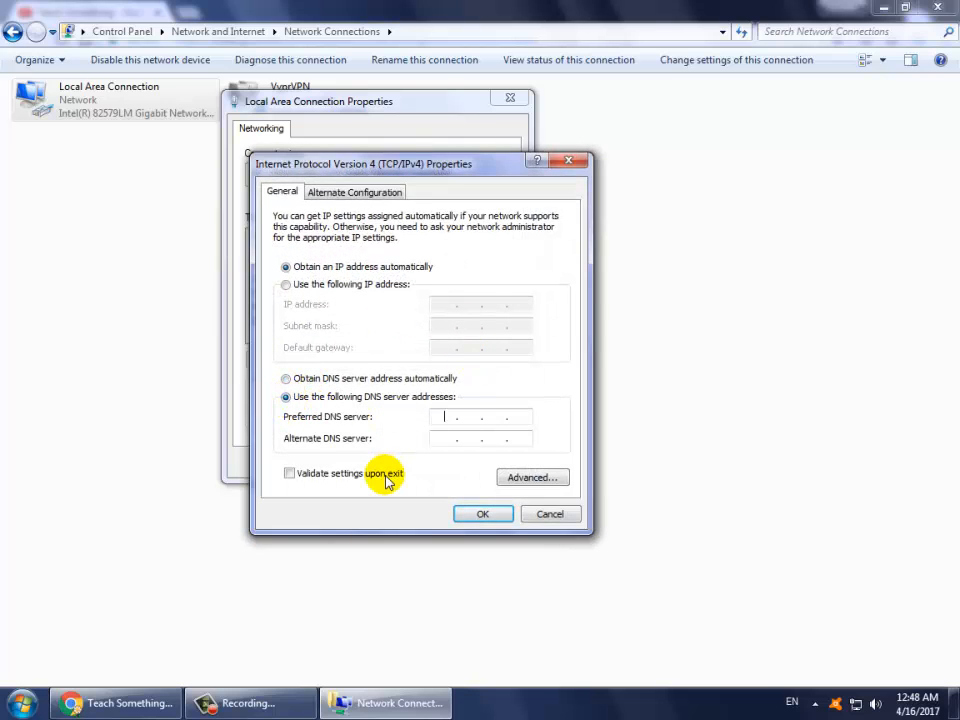
click(288, 472)
text(4)
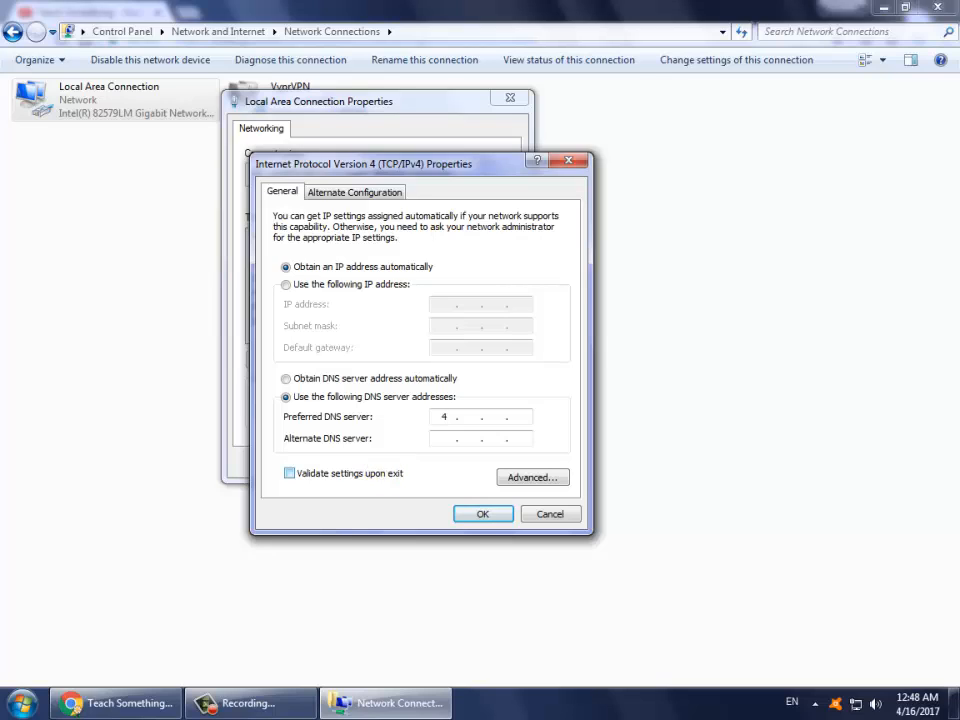
text(2.2)
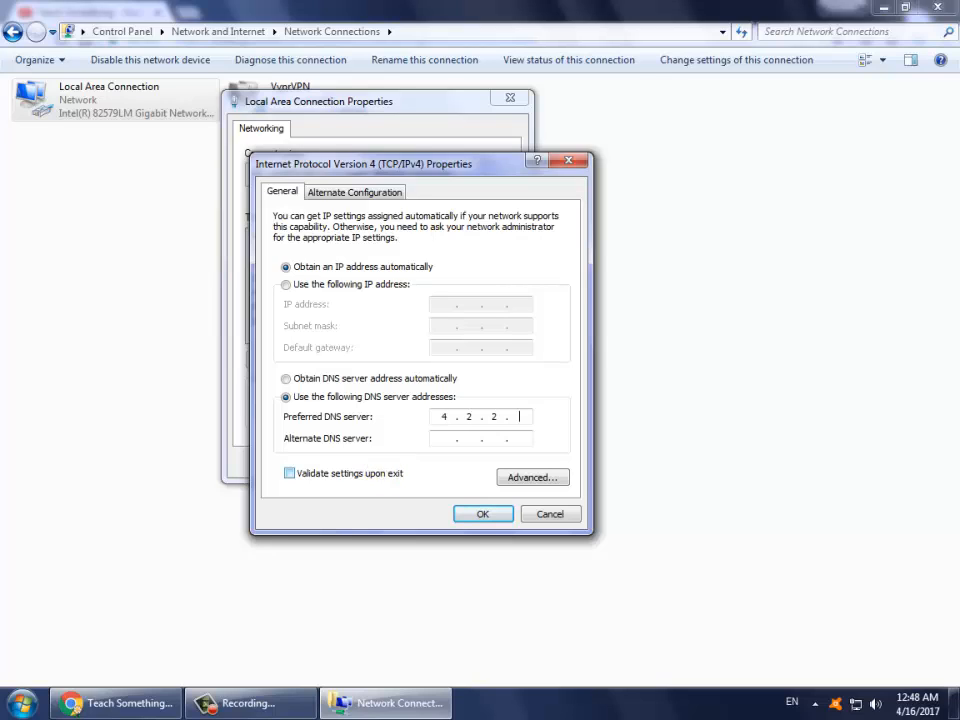
text(3)
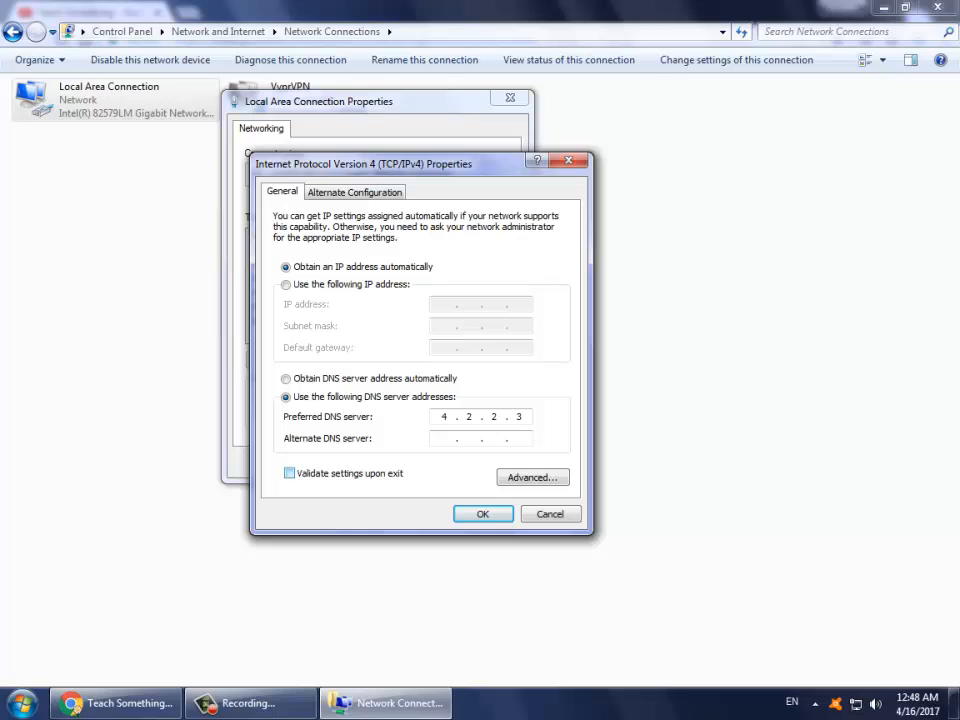
text(4.2.2.4)
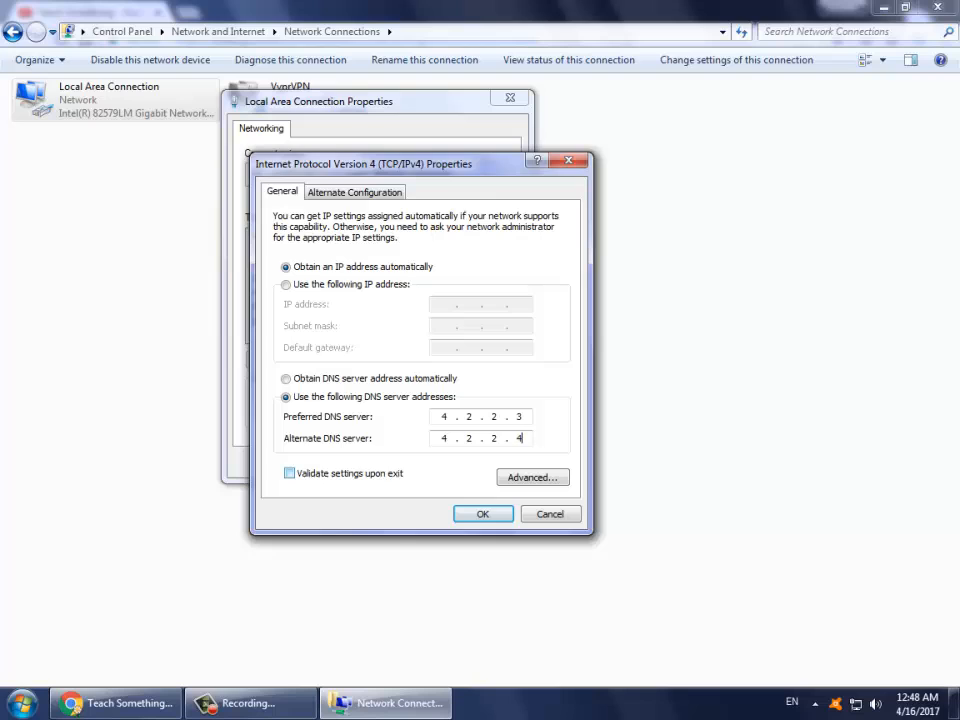
click(484, 512)
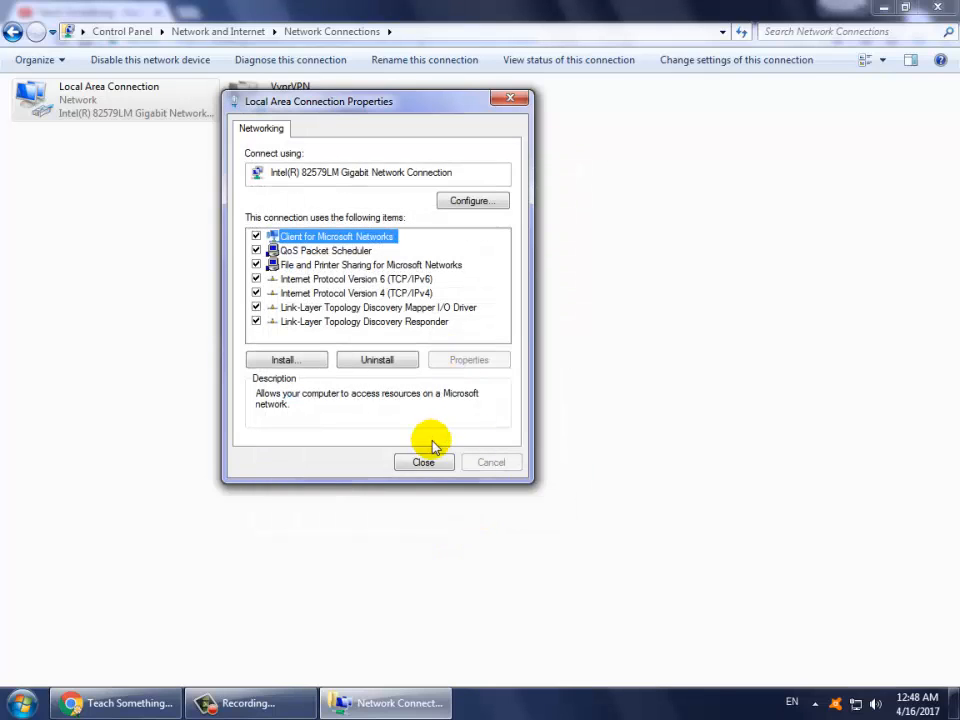
click(116, 704)
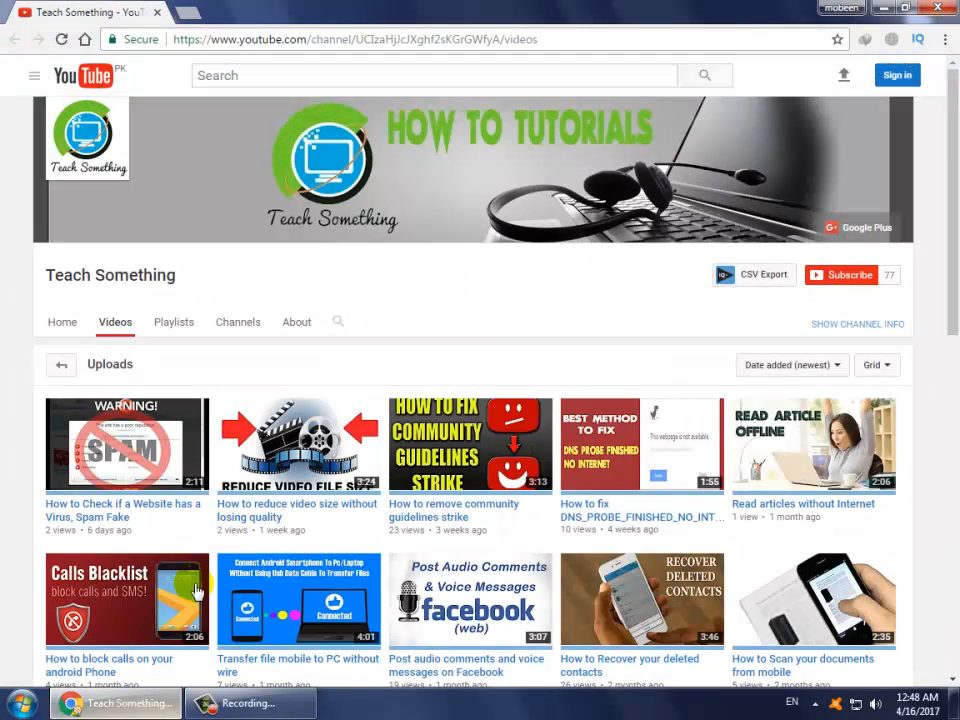
- Load facebook.com in a new Chrome tab to test the DNS change
click(184, 12)
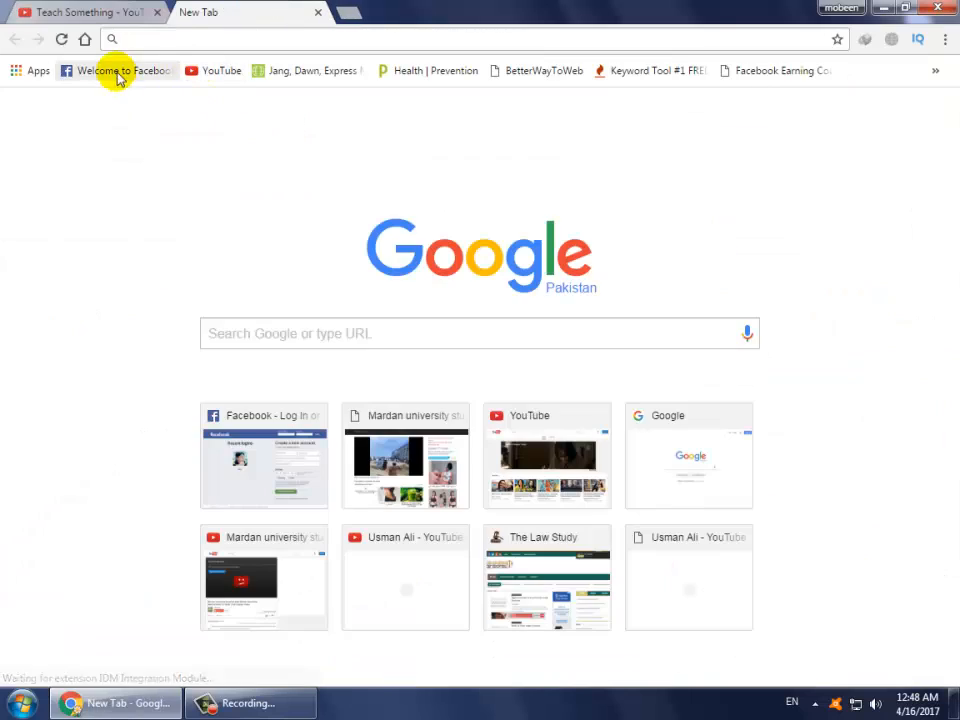
click(118, 70)
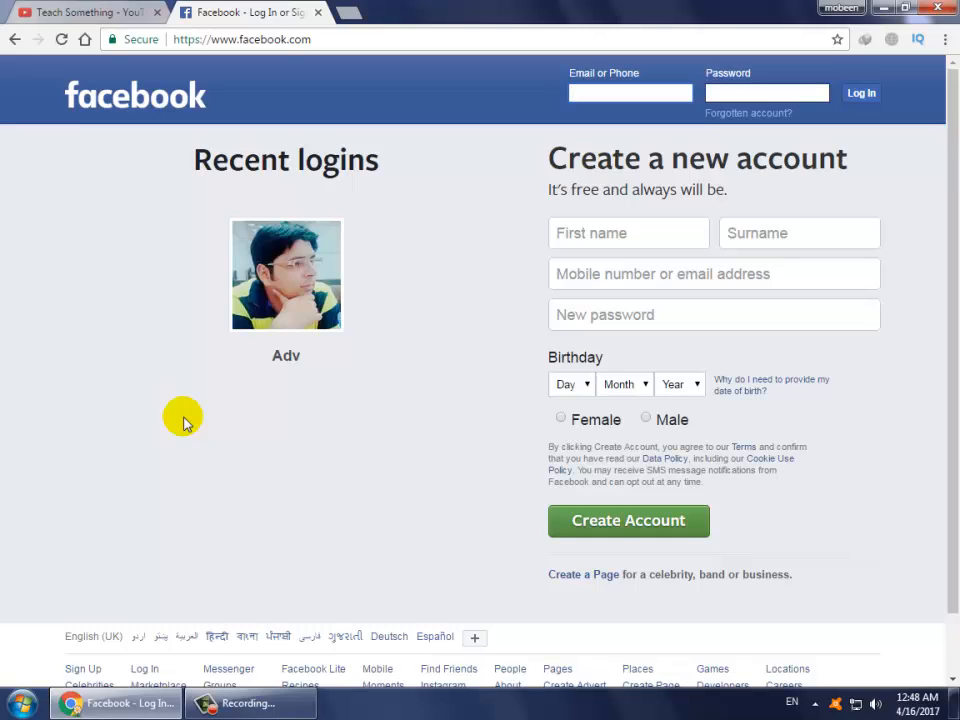
mouse_move(322, 12)
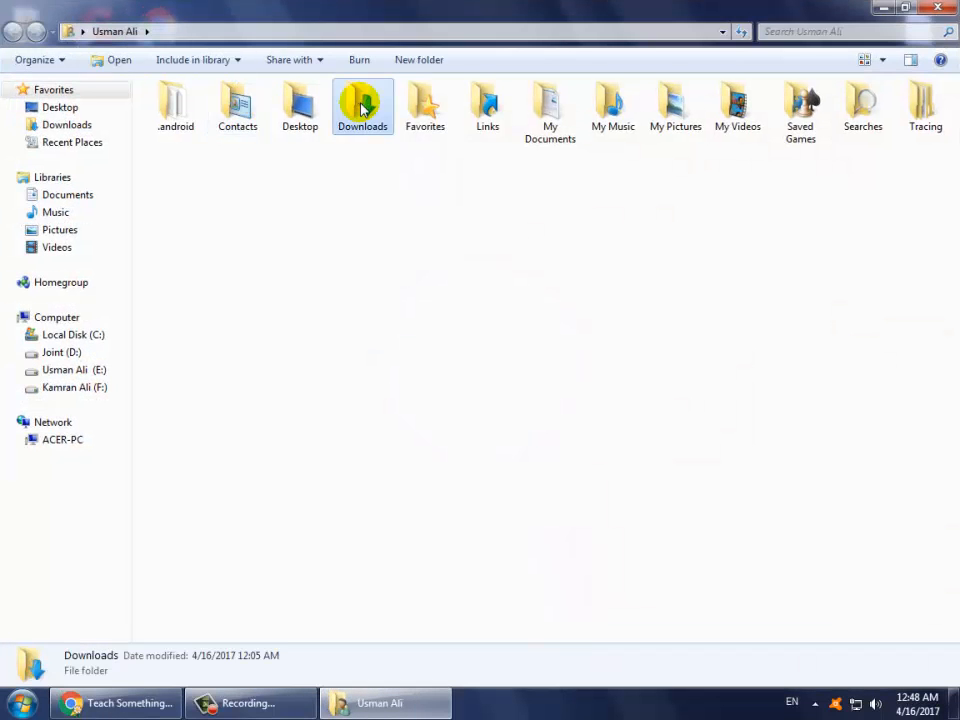
- Navigate Downloads > Compressed into the extracted DnsJumper folder
double_click(362, 104)
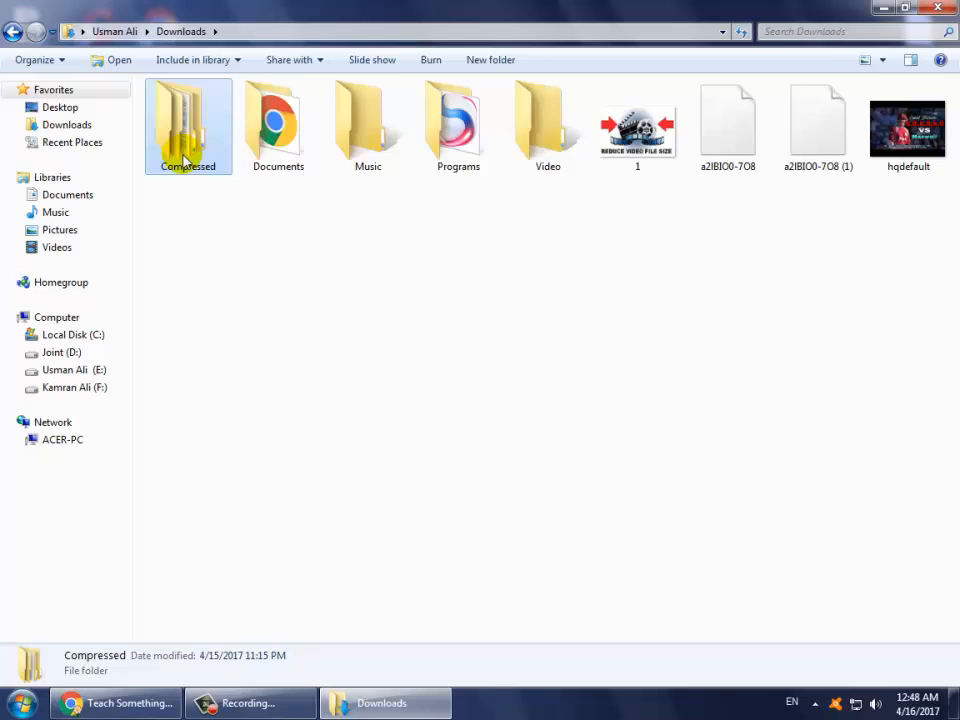
double_click(188, 120)
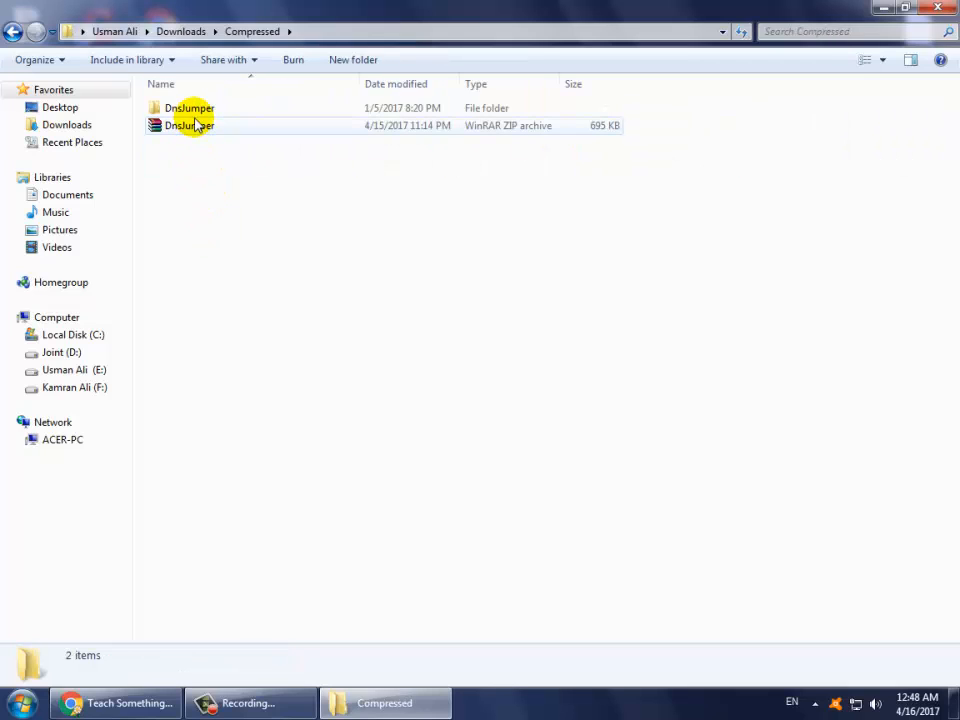
click(190, 108)
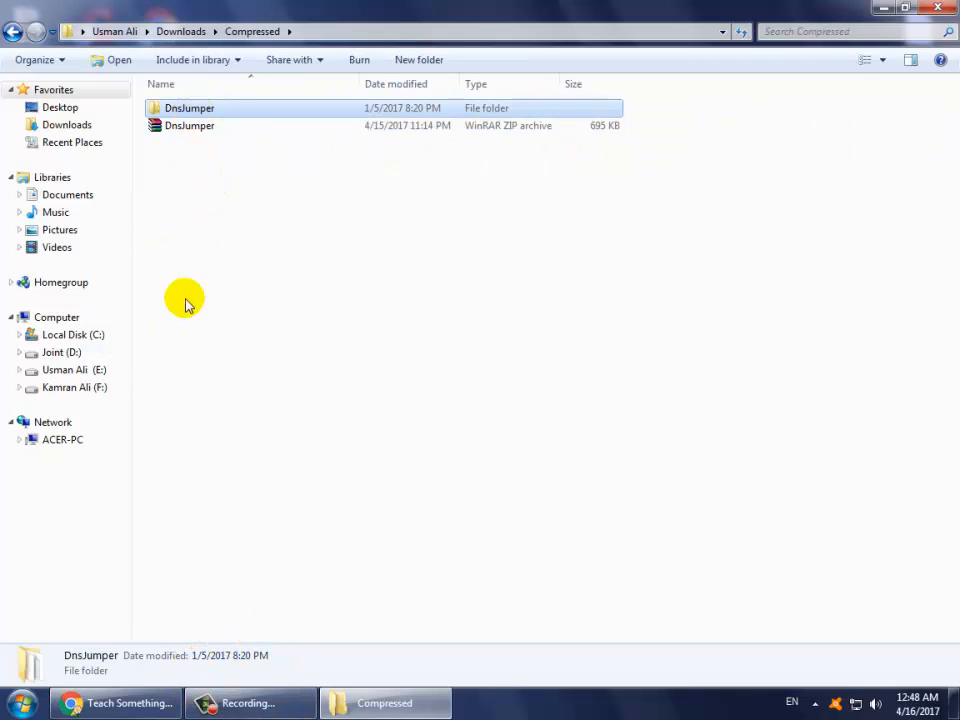
mouse_move(224, 318)
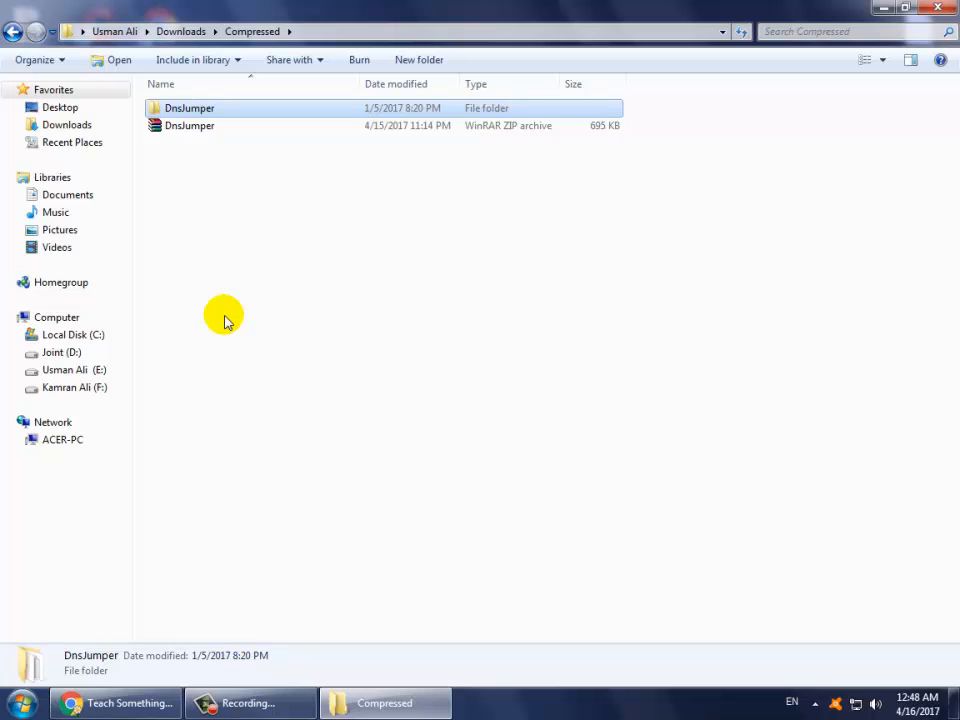
click(188, 108)
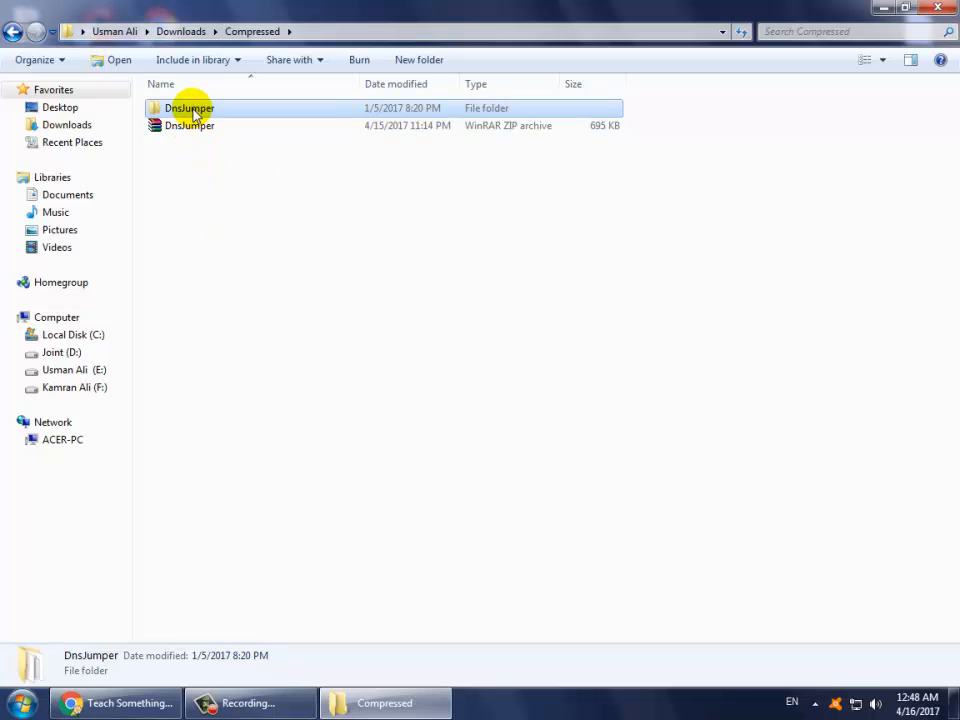
click(188, 124)
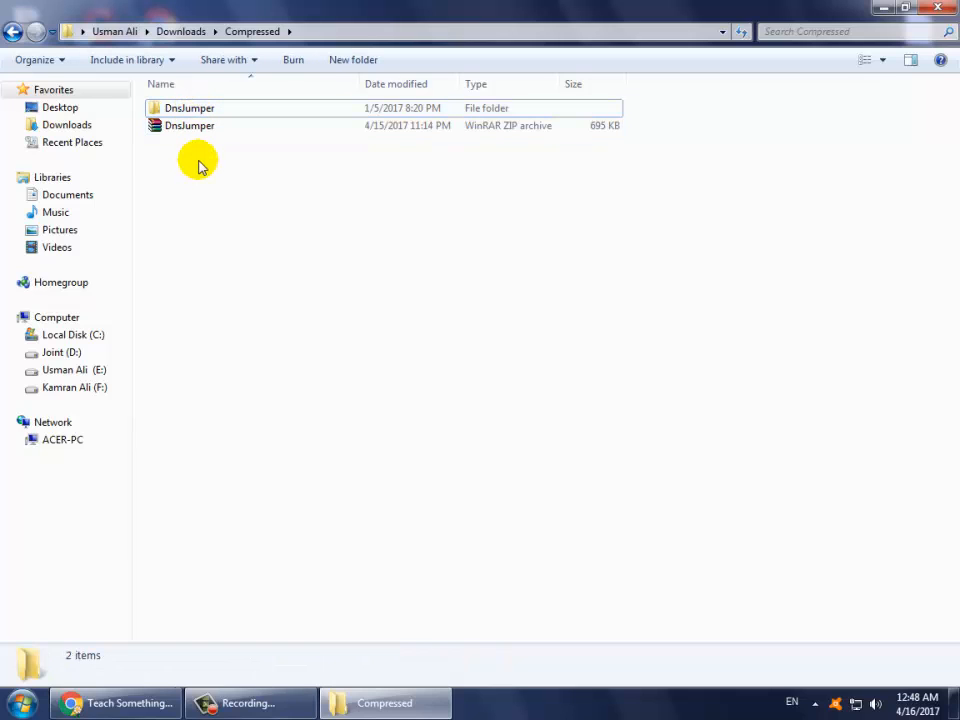
click(190, 124)
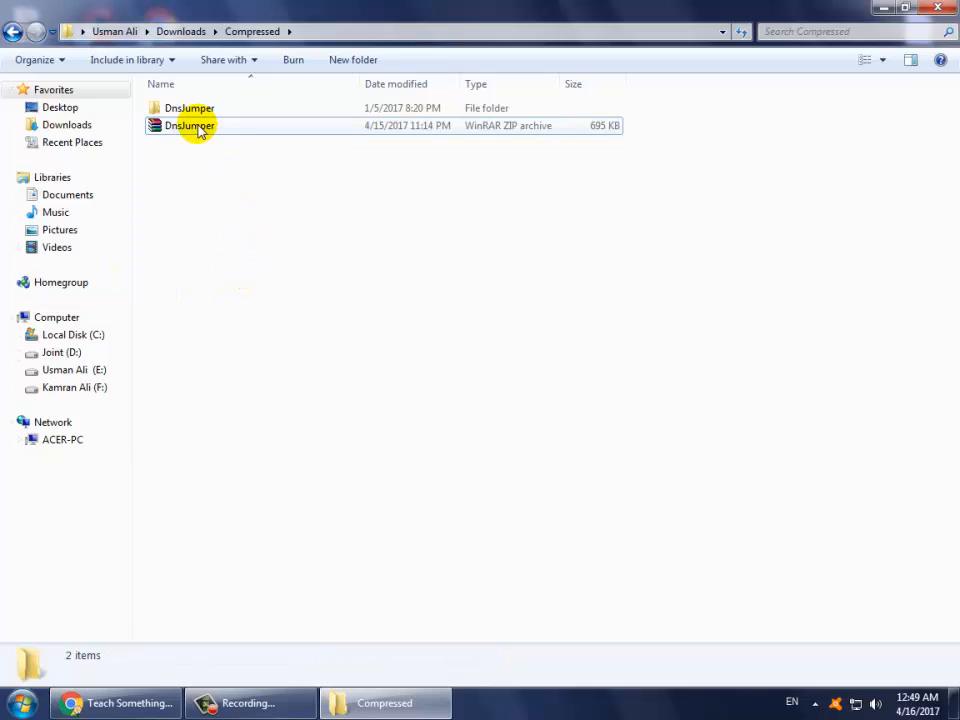
double_click(188, 108)
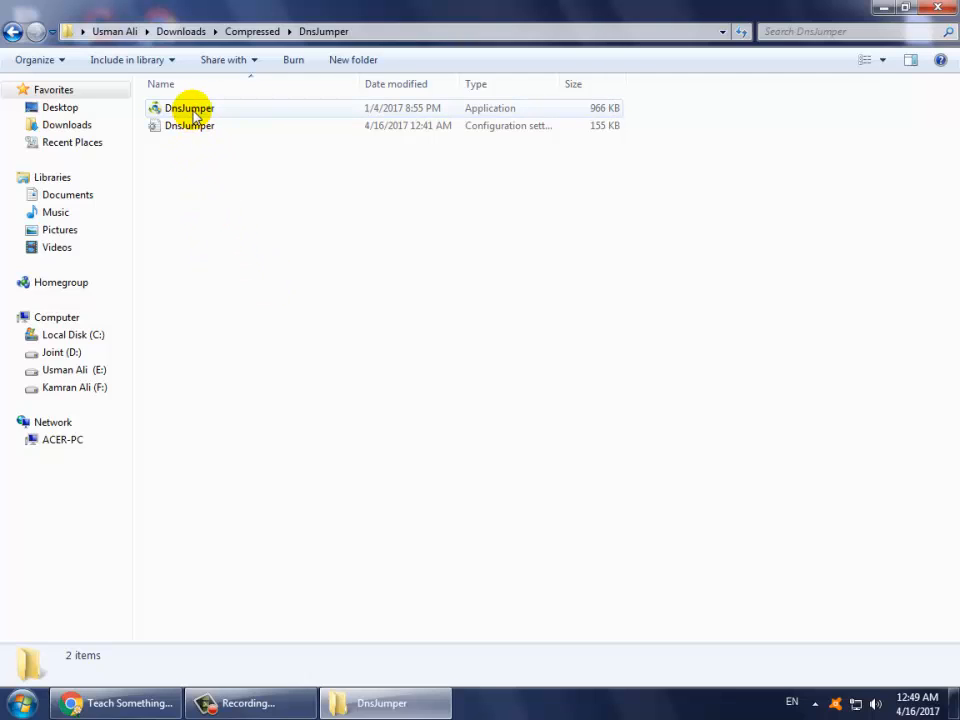
mouse_move(228, 260)
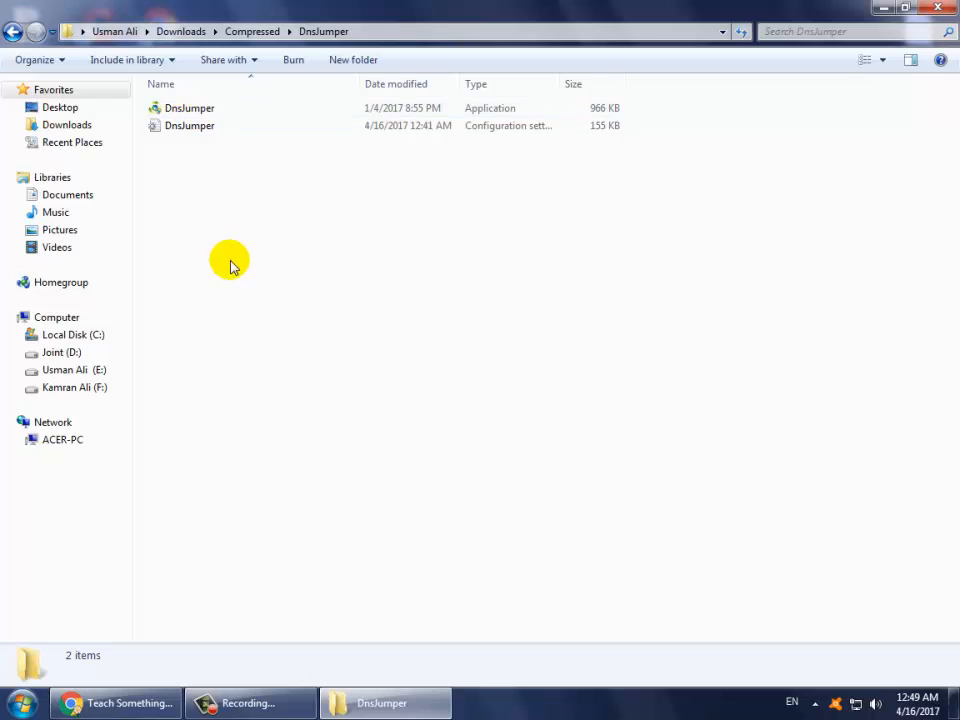
mouse_move(232, 260)
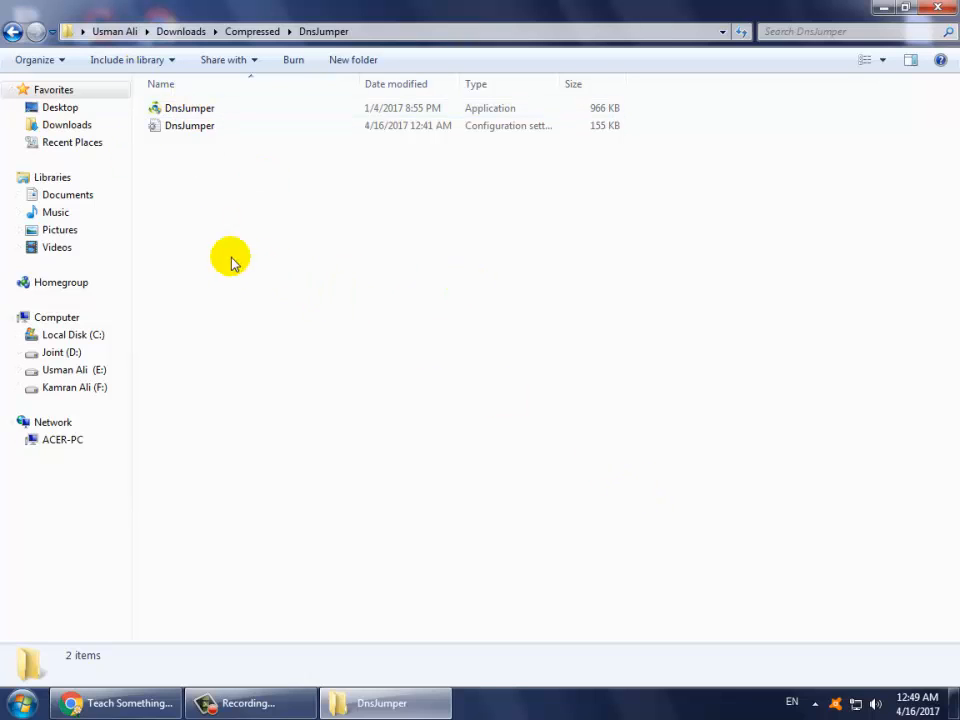
- Launch DnsJumper.exe, bringing up DNS Jumper v2.1
click(188, 108)
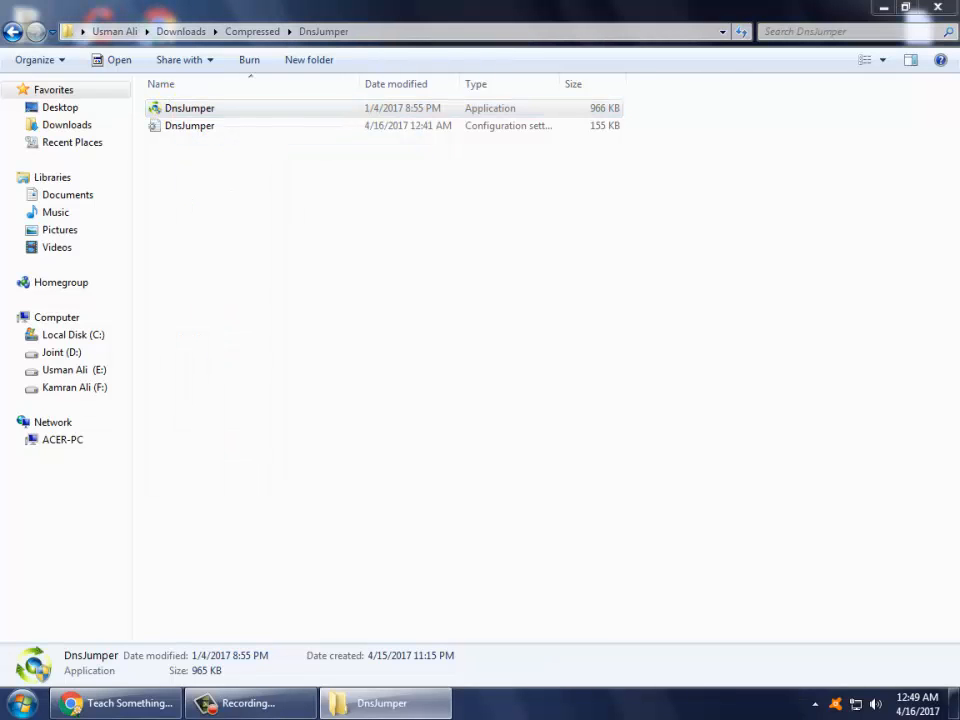
double_click(188, 108)
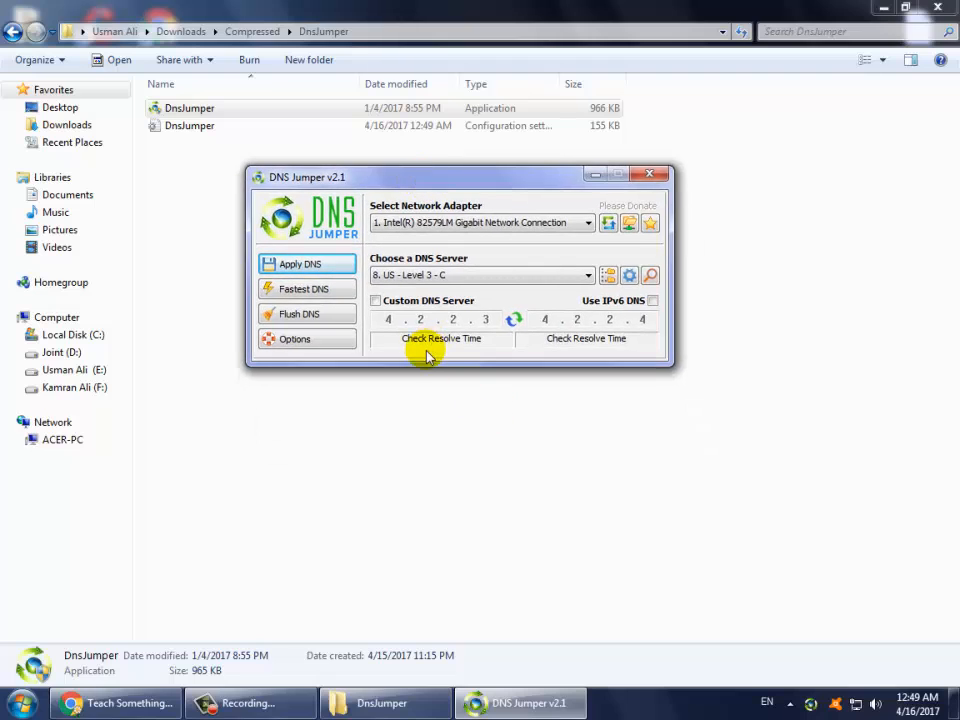
- Check the US Level 3 server's resolve time, recheck Facebook, then close DNS Jumper
click(440, 338)
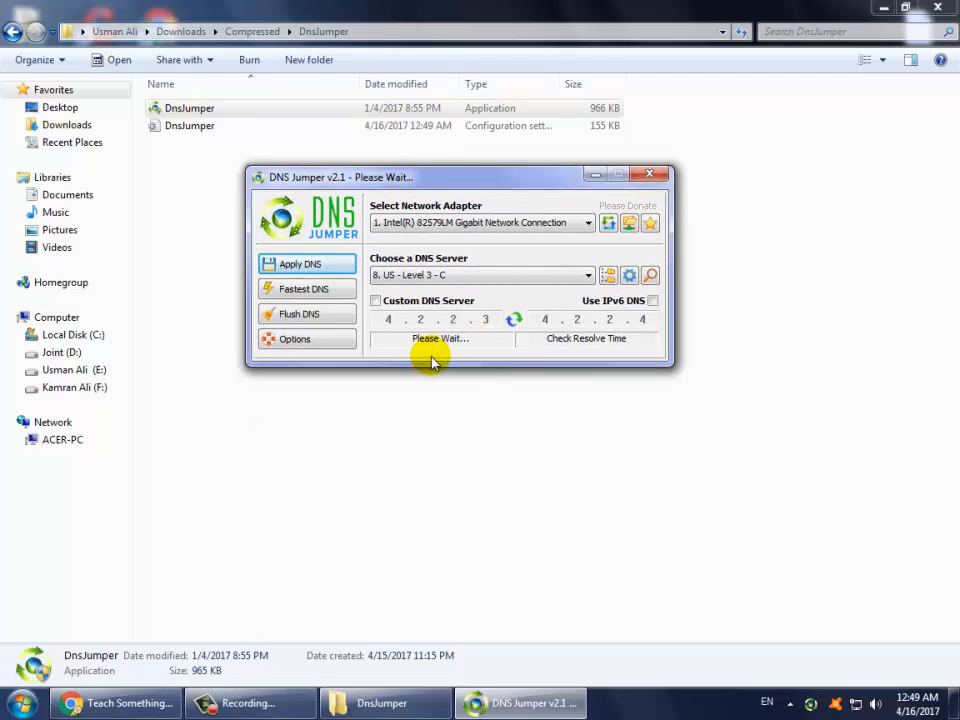
click(586, 338)
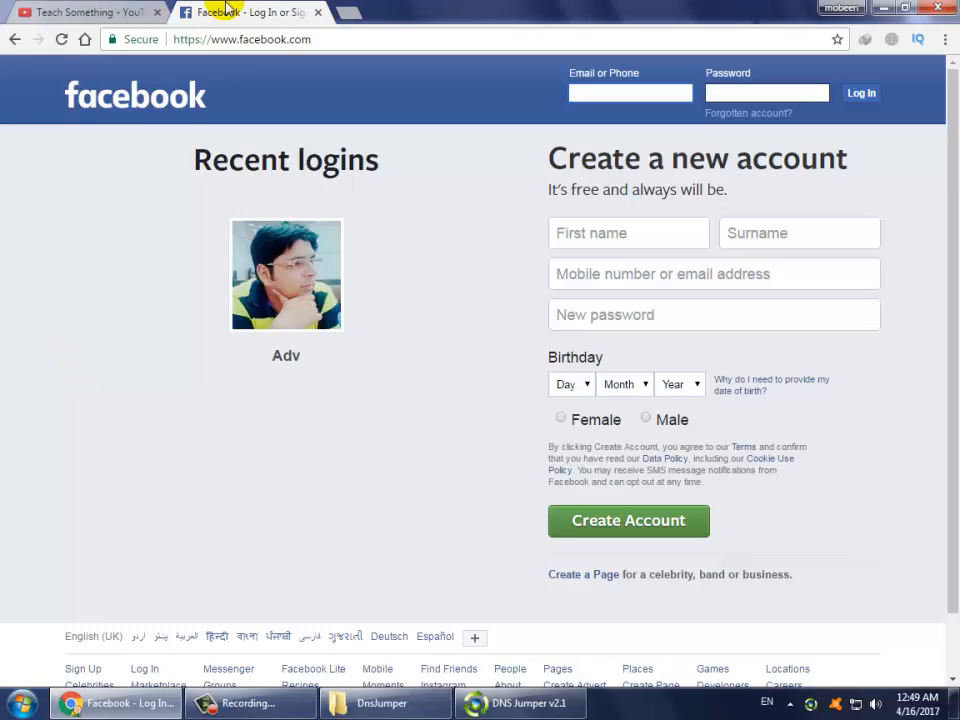
click(384, 704)
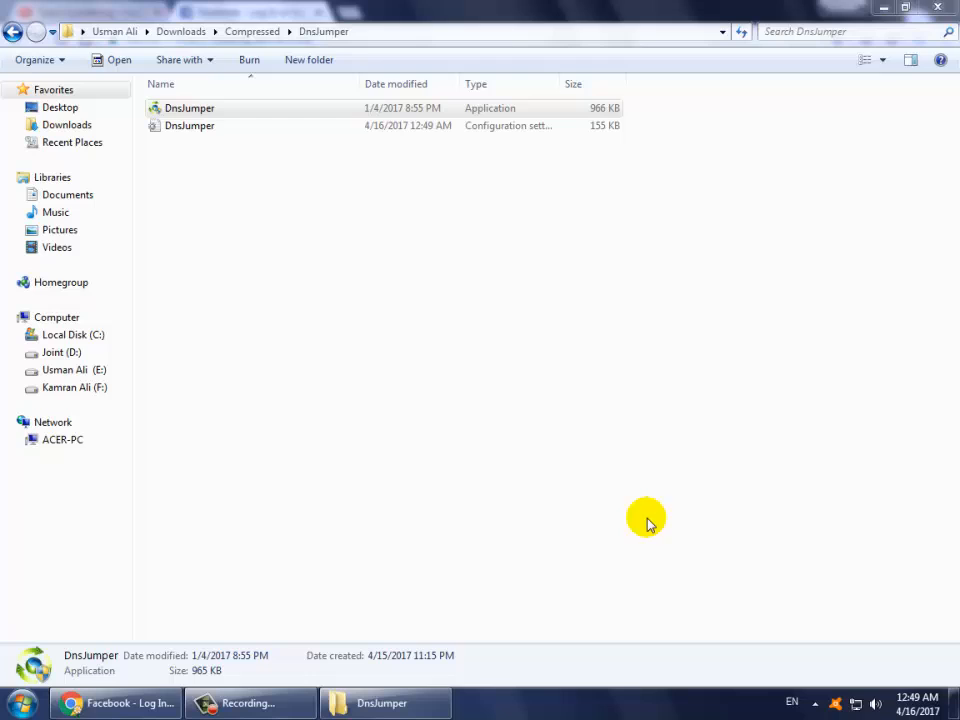
mouse_move(490, 486)
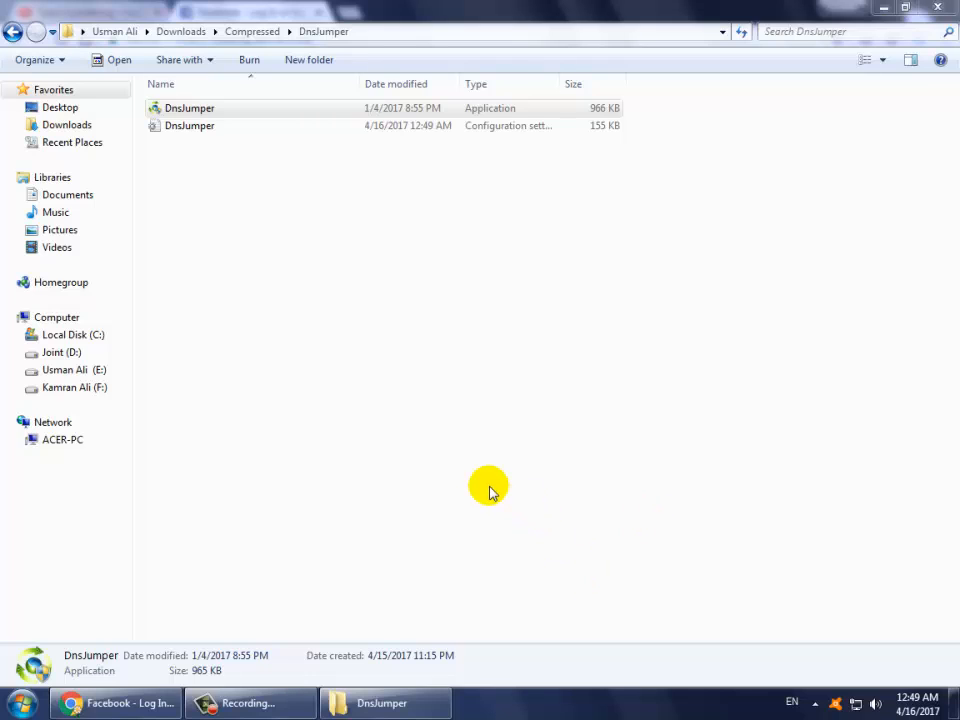